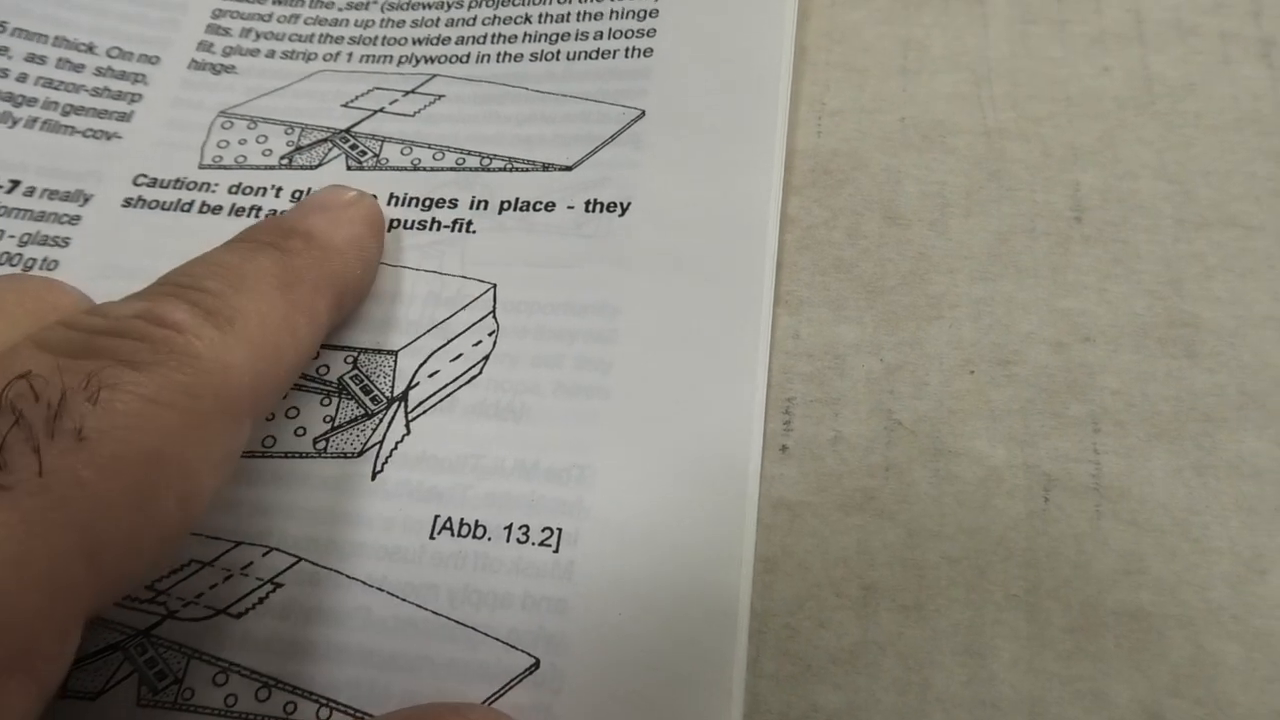
{"action": "scroll", "scroll_direction": "down", "scroll_amount": 3}
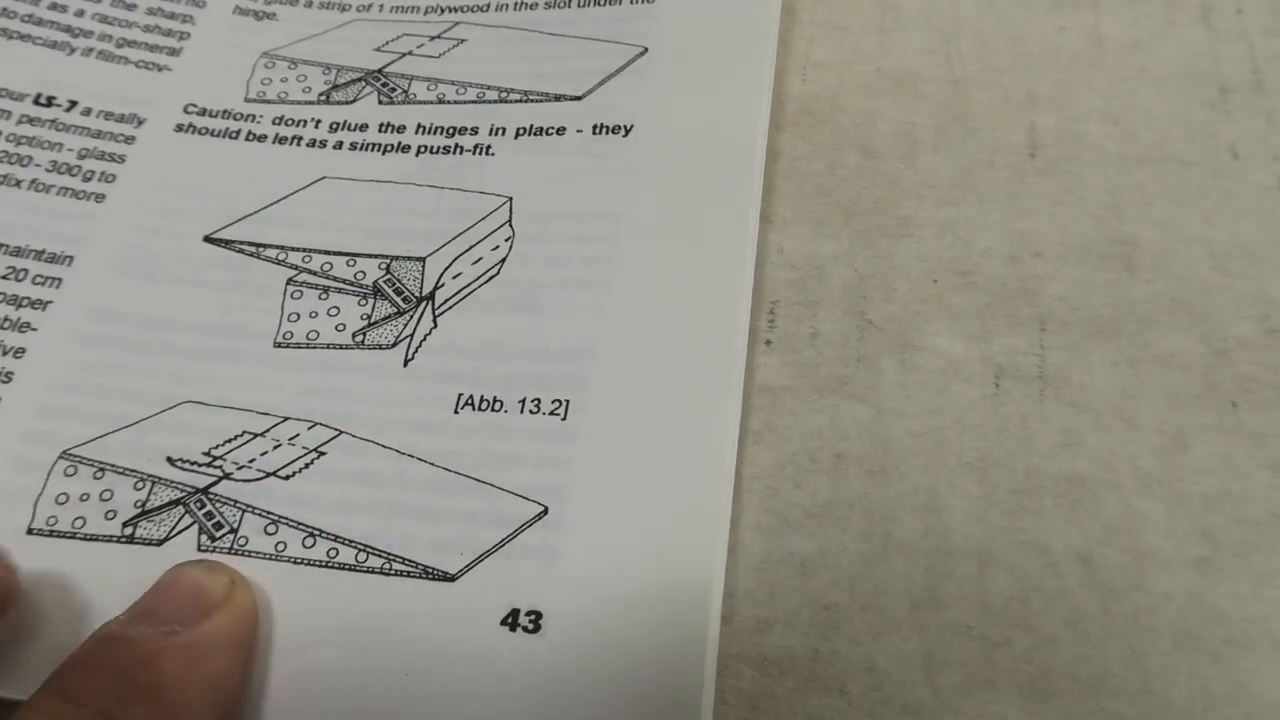